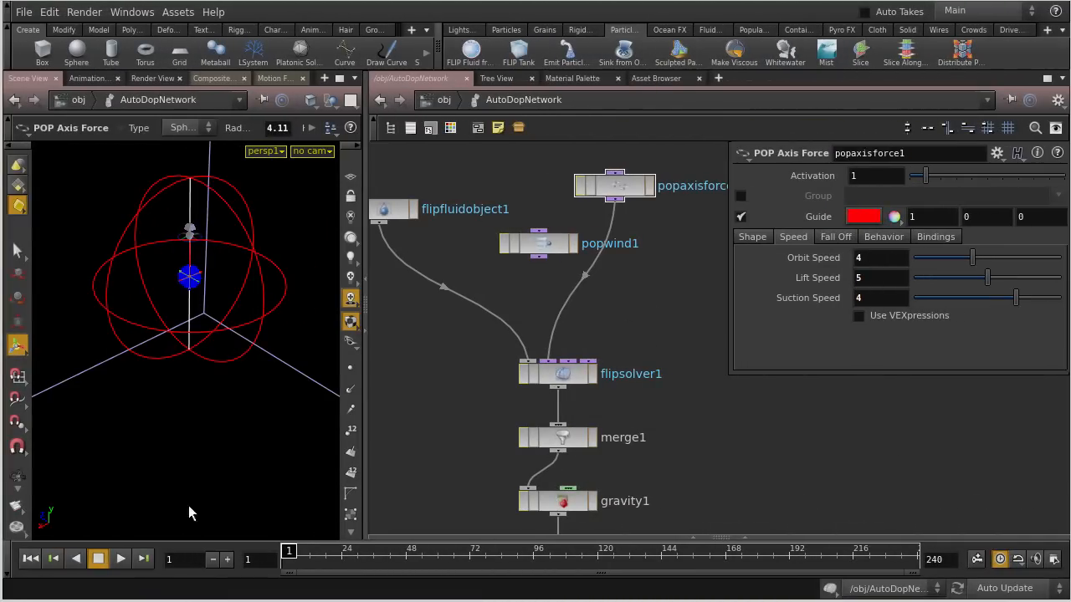
Play the box particle simulation so curl-noise velocity streamers swirl upward from the emitter
{"action": "left_click", "coordinate": [120, 559]}
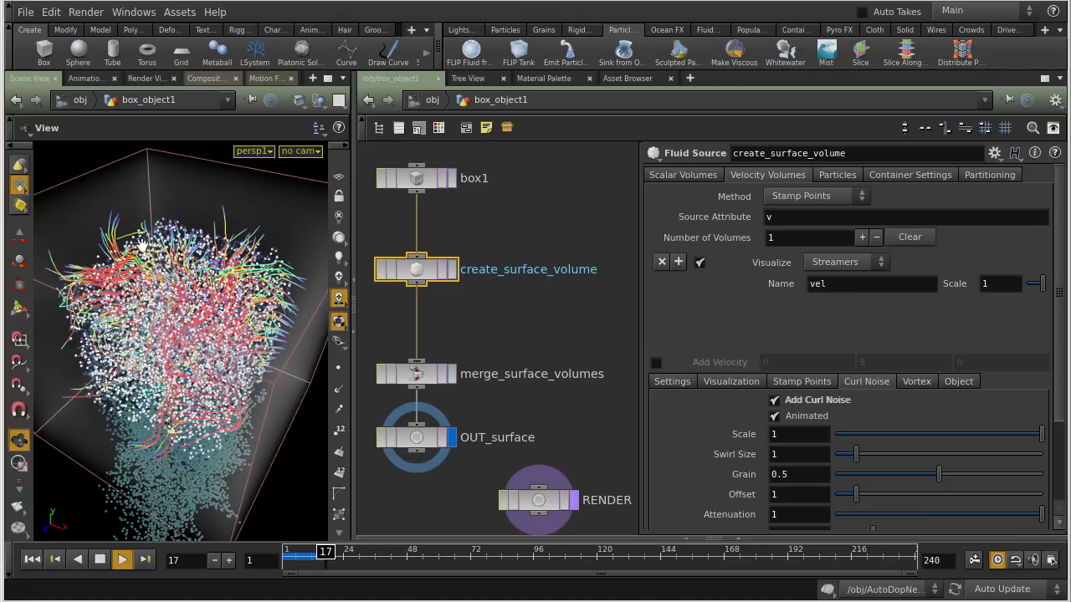
{"action": "left_click", "coordinate": [120, 559]}
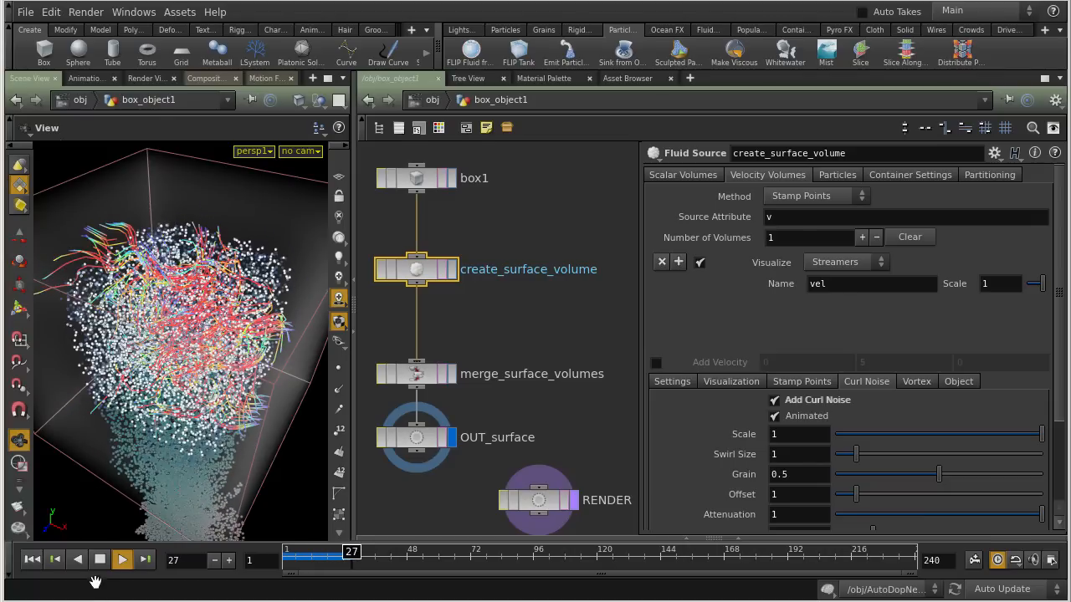
{"action": "left_click", "coordinate": [120, 559]}
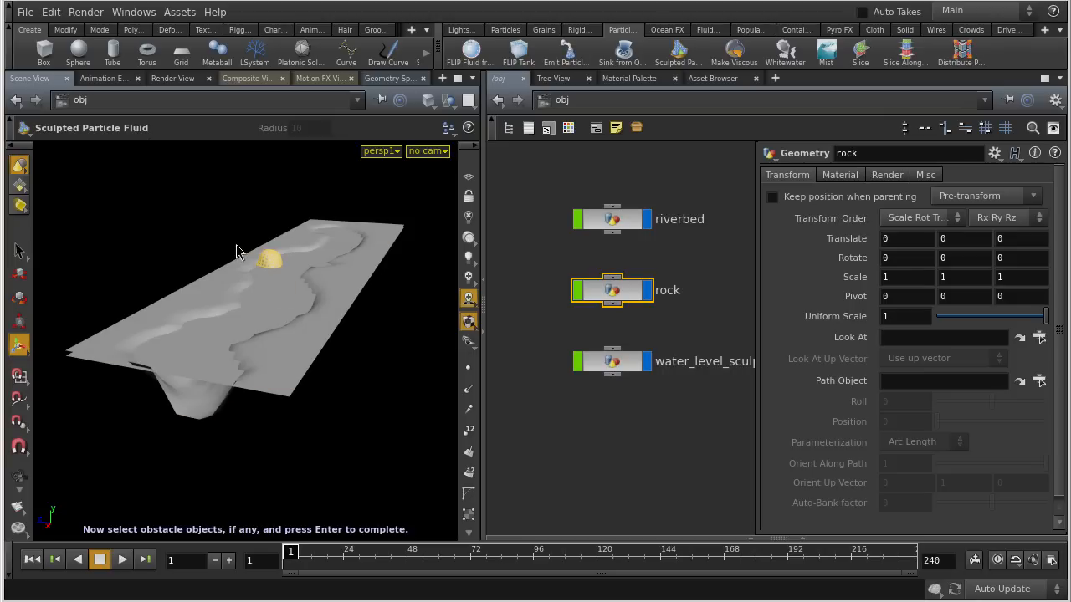
Accept the rock obstacles for the FLIP river on water_level_sculpted, then play the river and the popwind1 tank
{"action": "key", "text": "Return"}
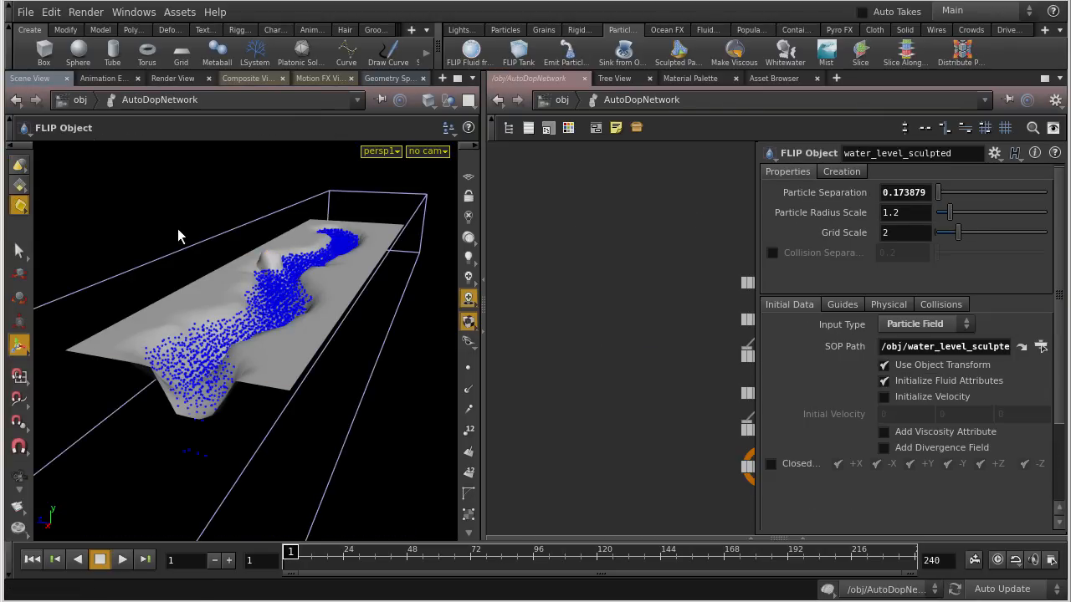
{"action": "left_click", "coordinate": [121, 559]}
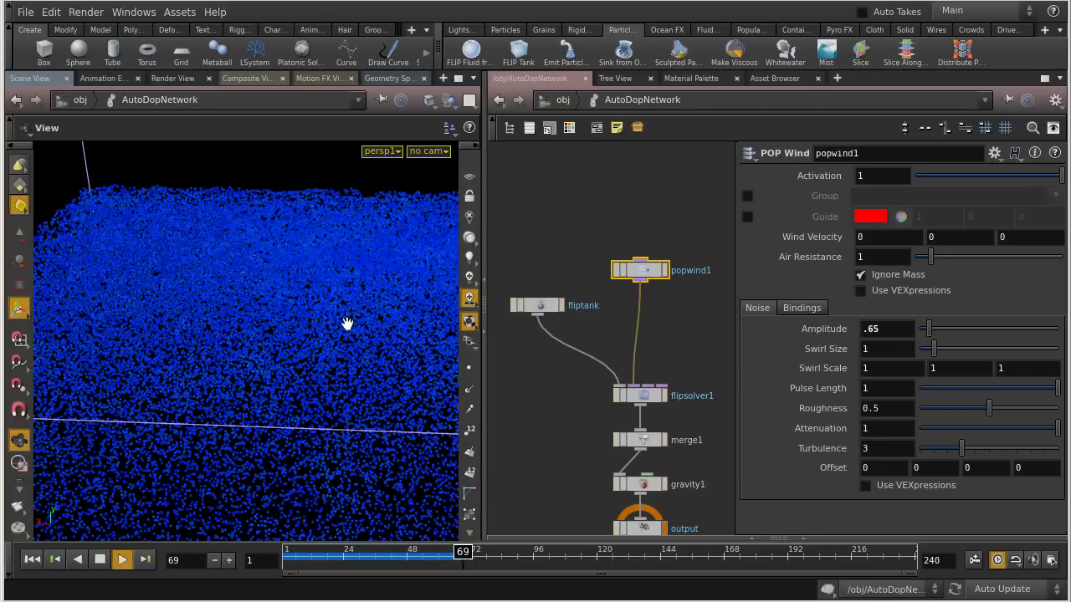
{"action": "left_click", "coordinate": [120, 559]}
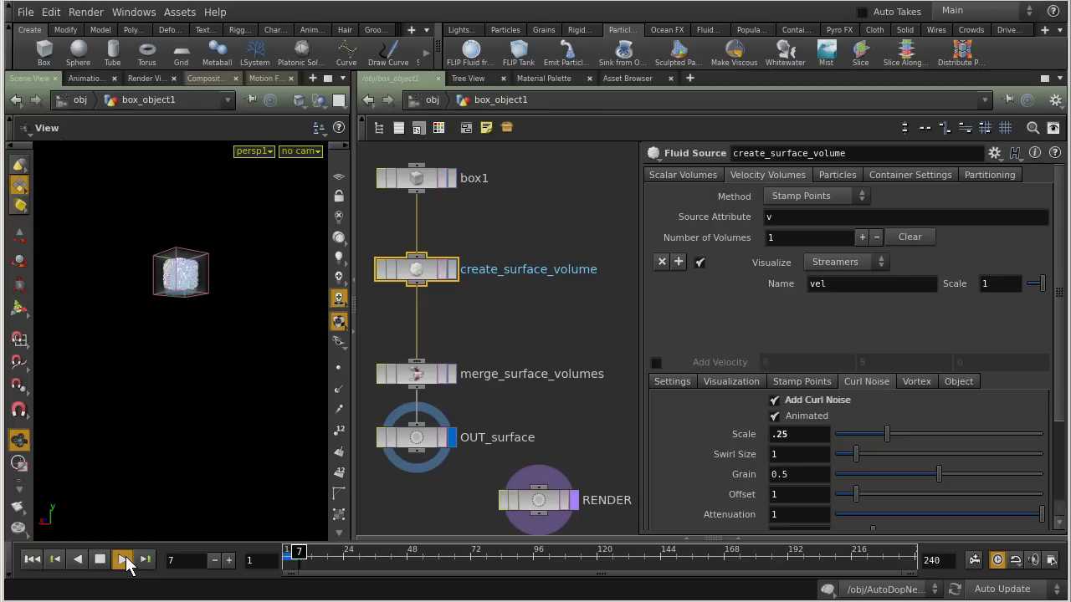
Play the box_object1 emitter pouring particles downward
{"action": "left_click", "coordinate": [123, 559]}
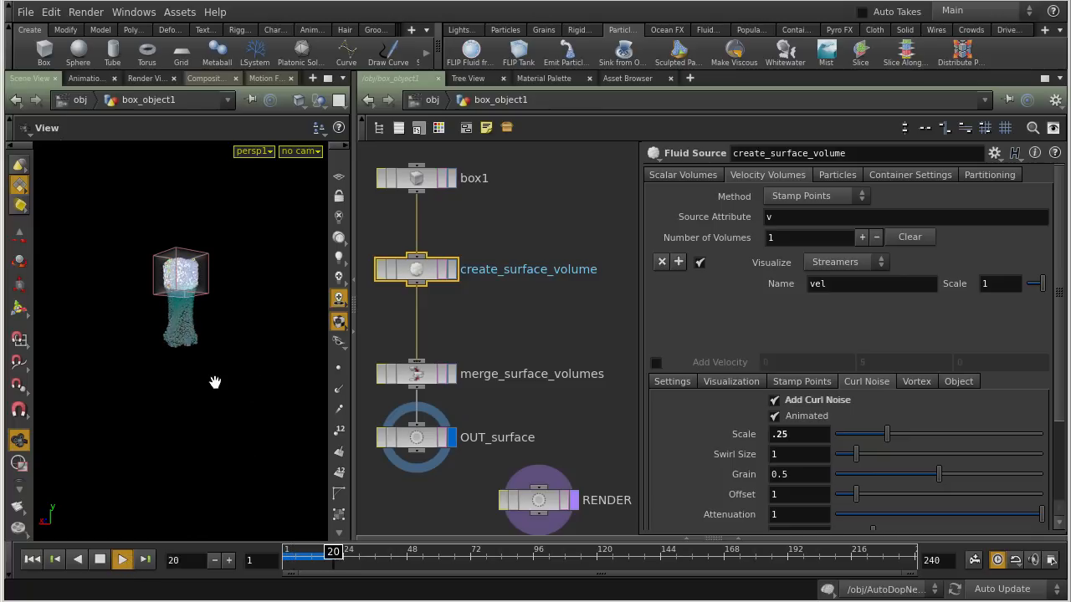
{"action": "left_click", "coordinate": [120, 559]}
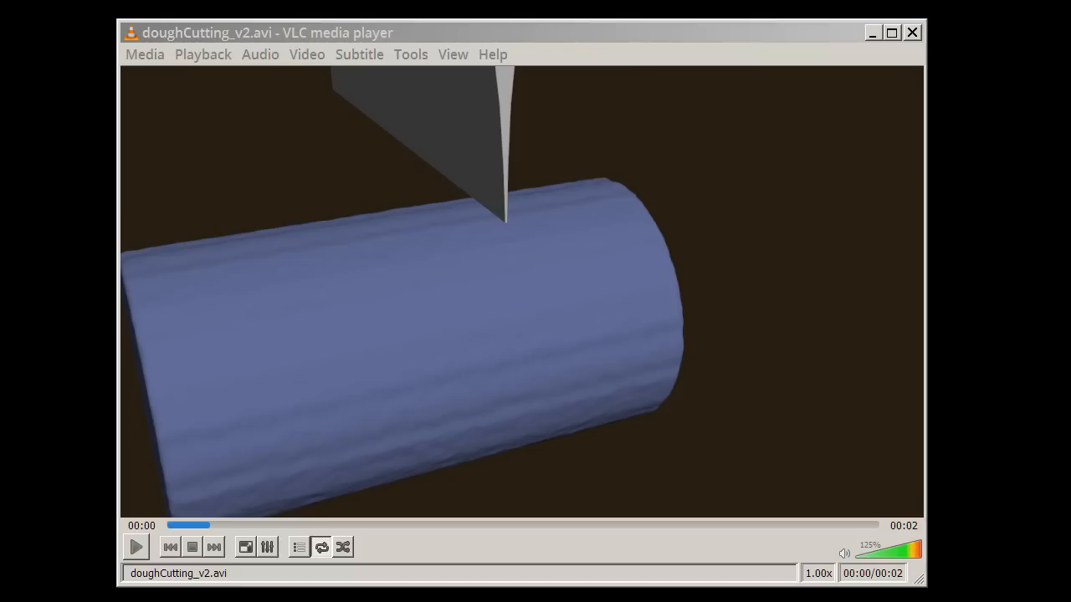
Switch to the boat network and play the boat rocking on the ocean
{"action": "left_click", "coordinate": [136, 546]}
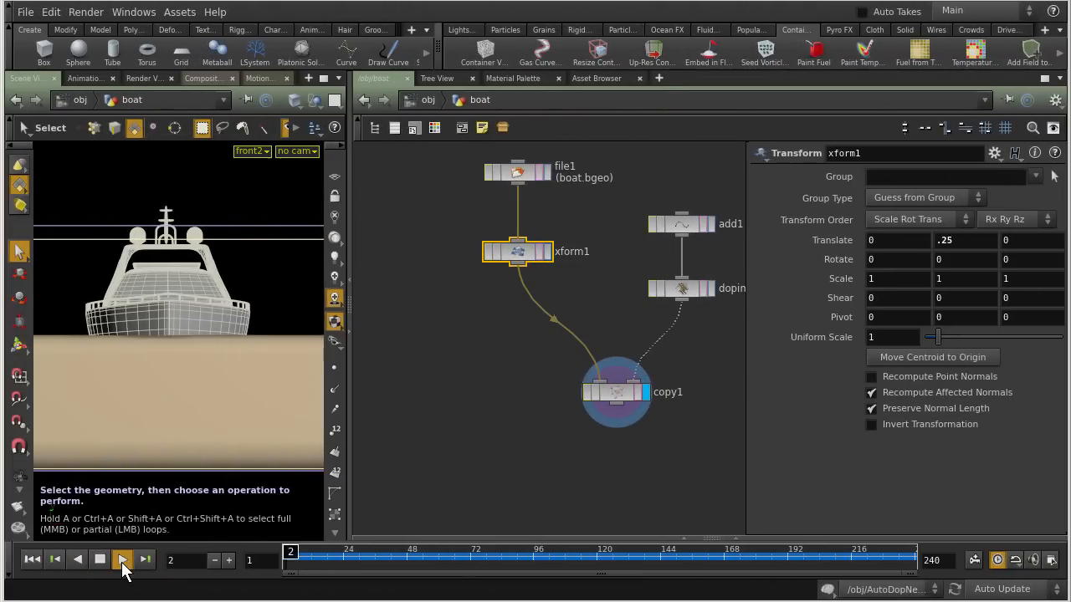
{"action": "left_click", "coordinate": [122, 559]}
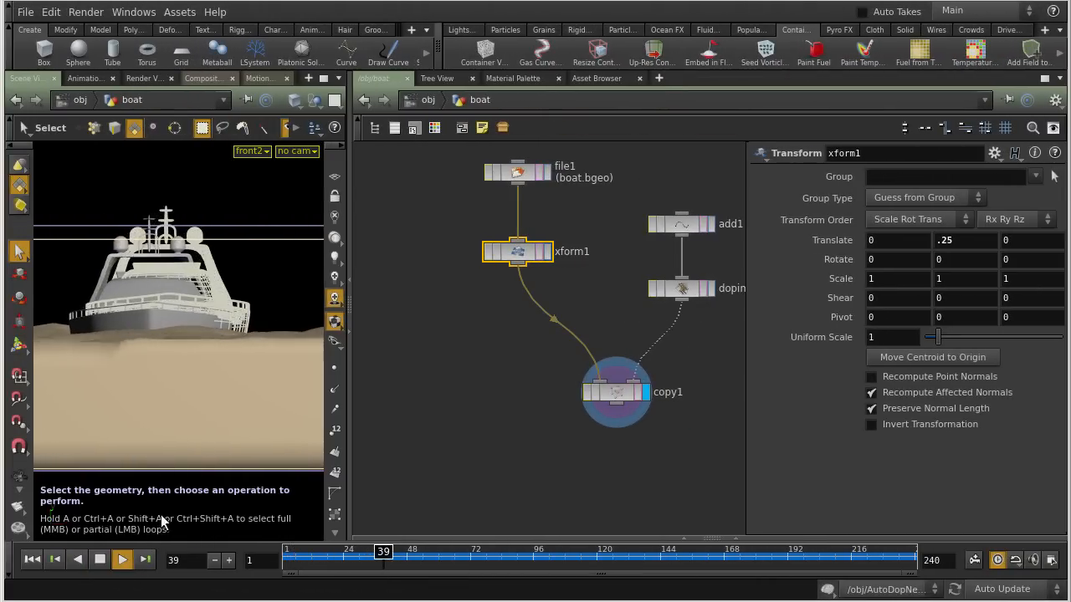